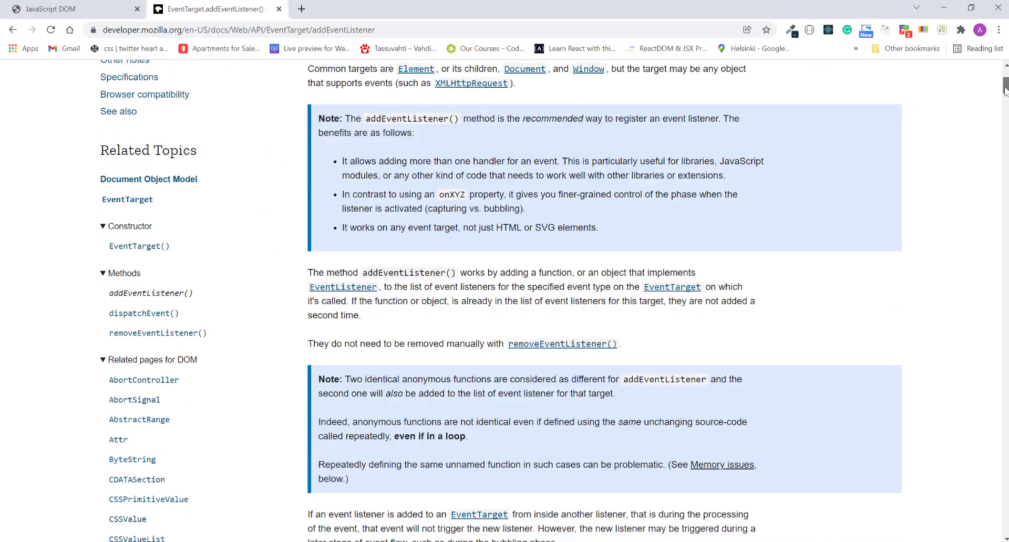
Expand the javaScript_dom folder in the Explorer to reveal app.js, index.html and style.css
scroll("down", 3)
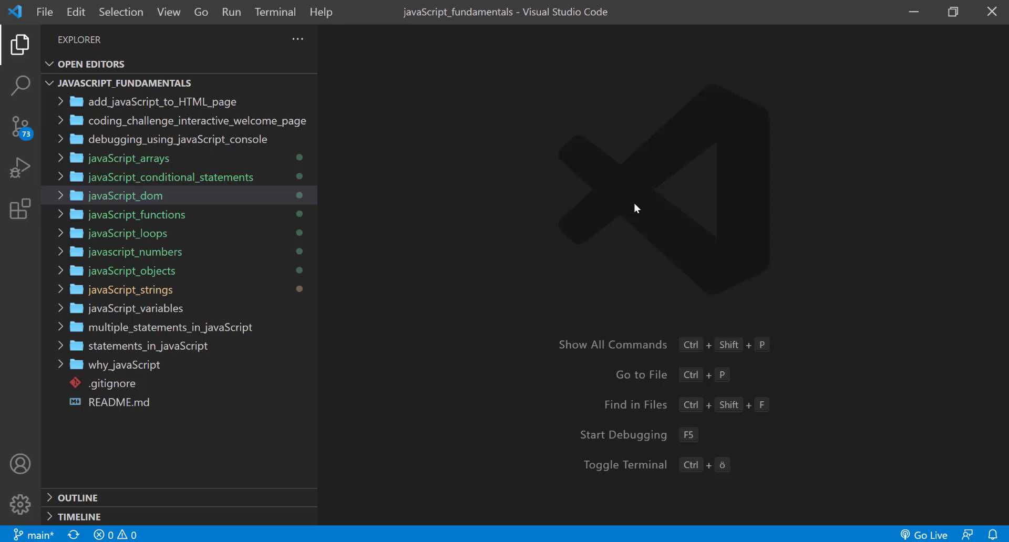
left_click(126, 195)
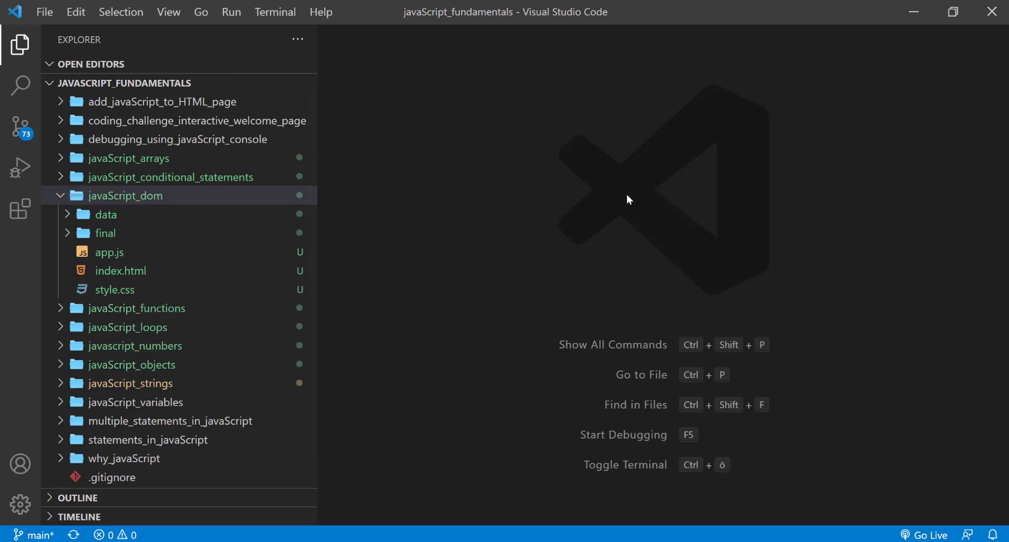
left_click(120, 270)
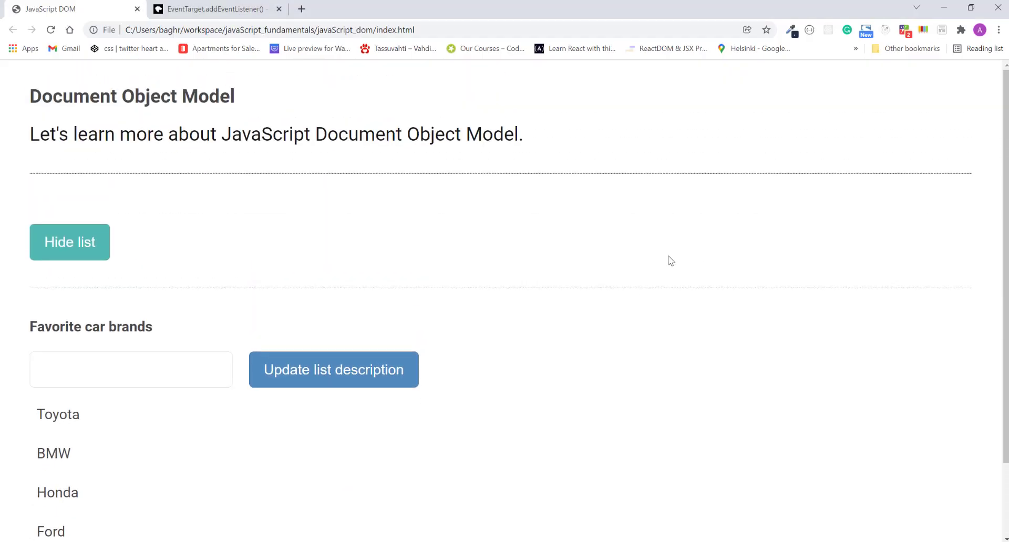
mouse_move(623, 262)
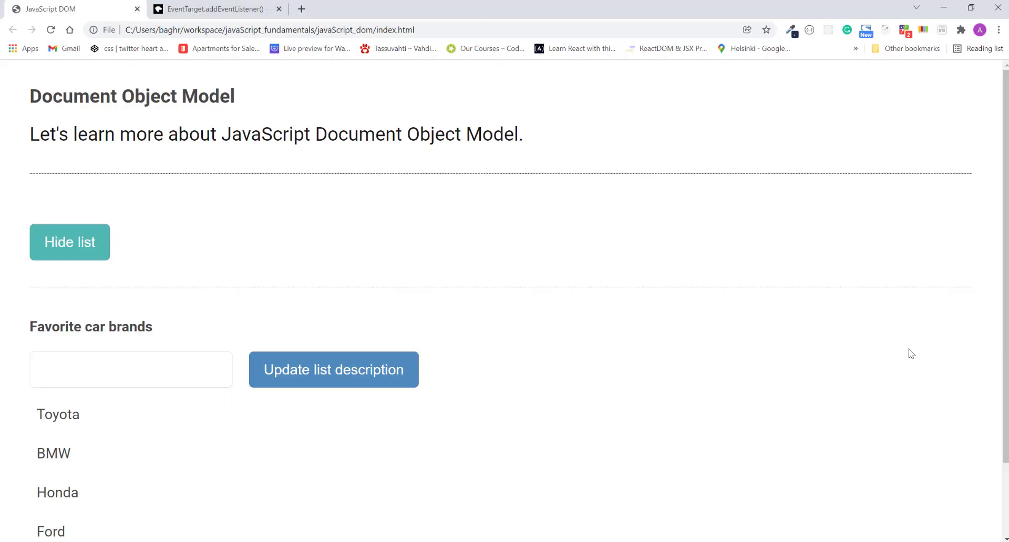
scroll("down", 3)
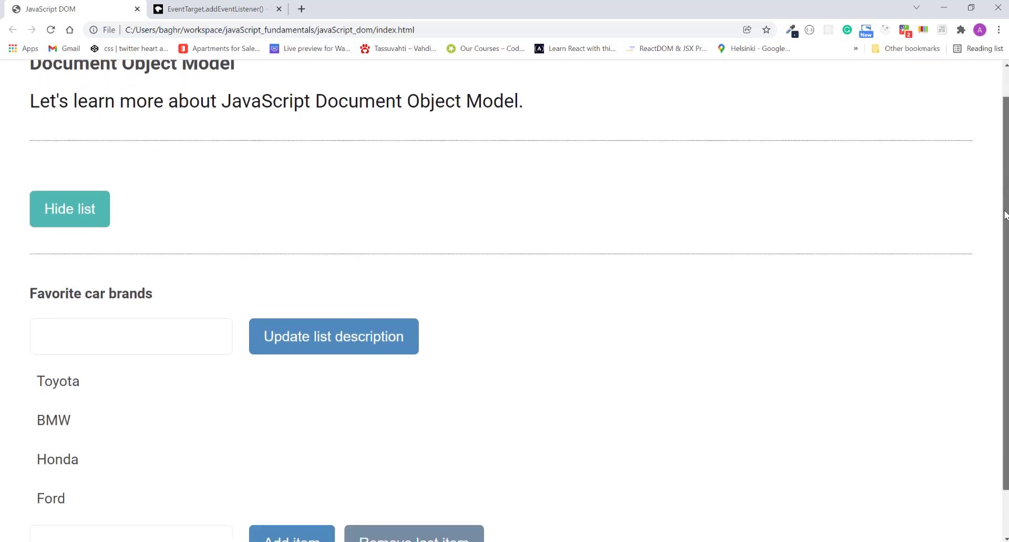
scroll("down", 3)
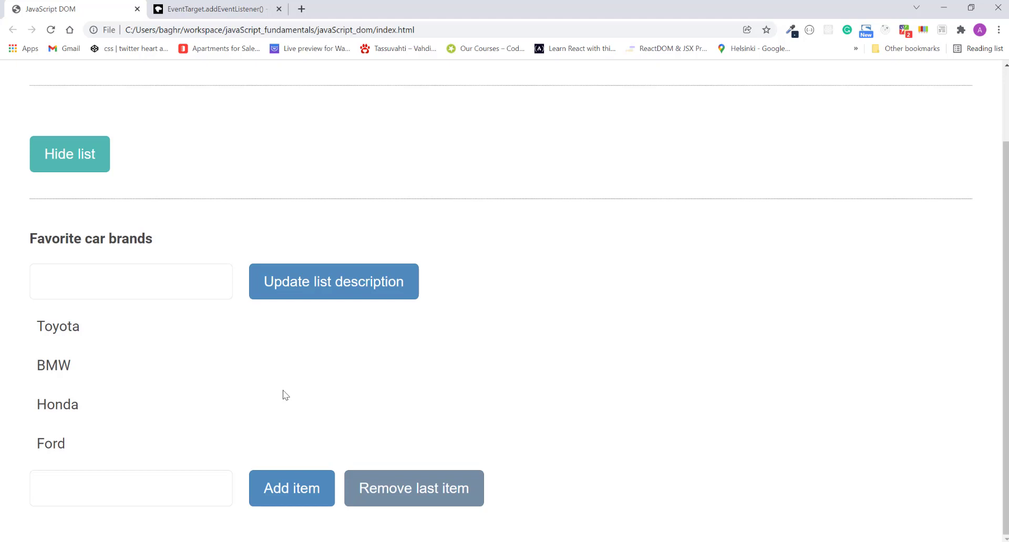
mouse_move(485, 383)
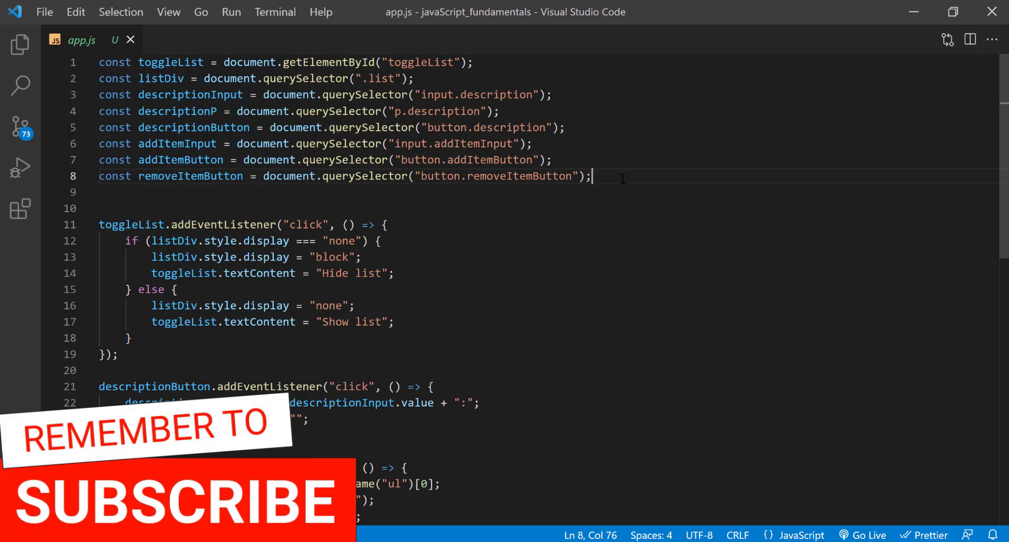
Declare const listItems = document.getElementsByTagName("li")[0]; on line 9
type("const")
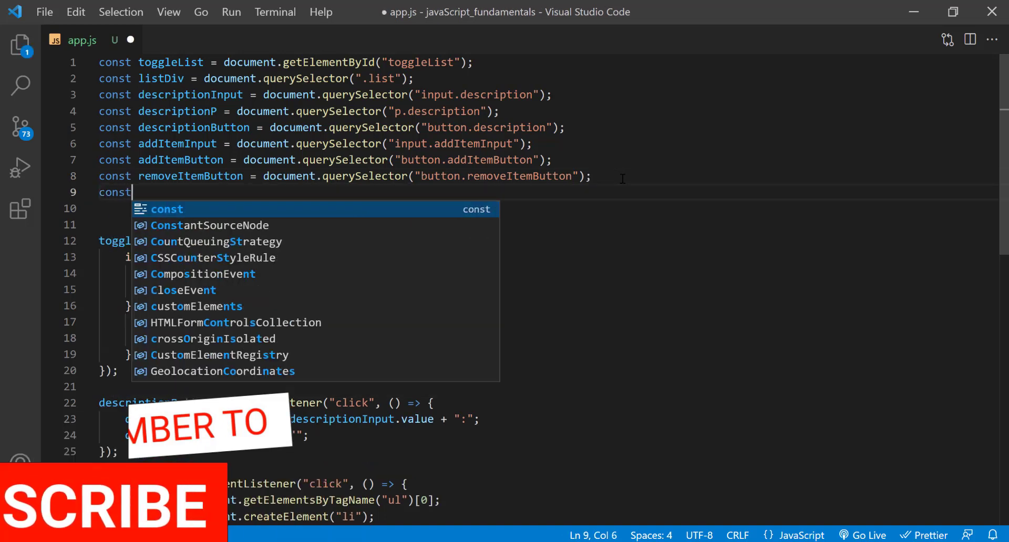
type("listI")
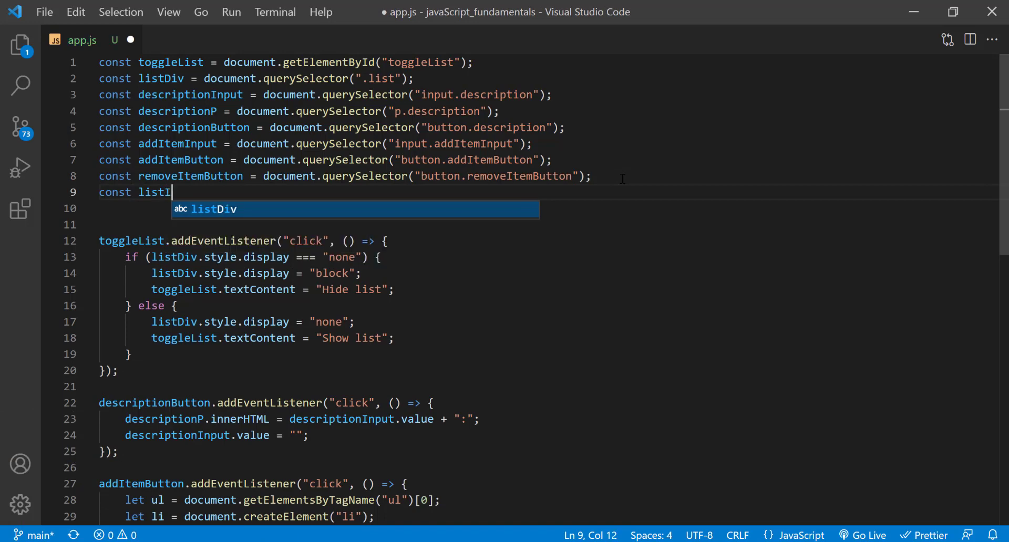
type("tems")
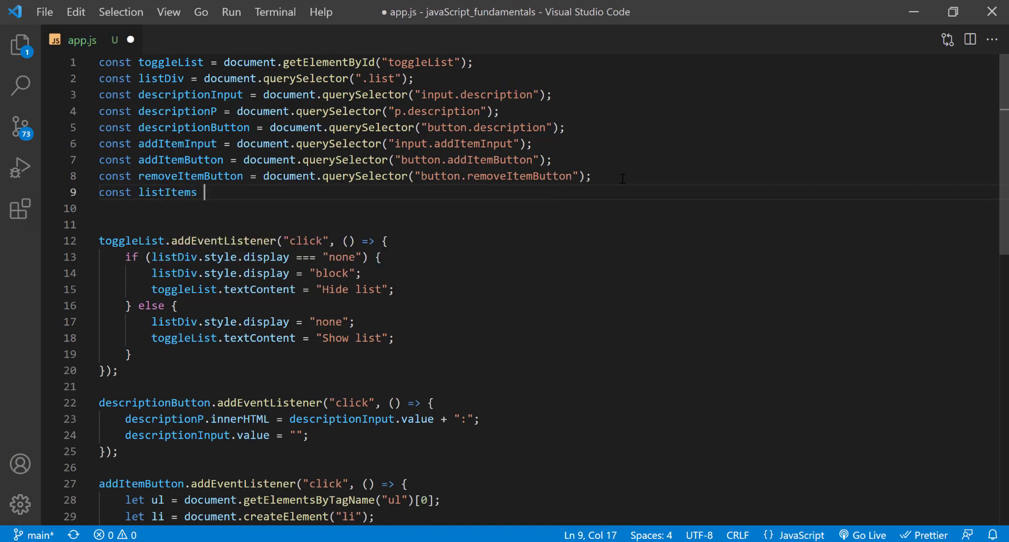
type("=")
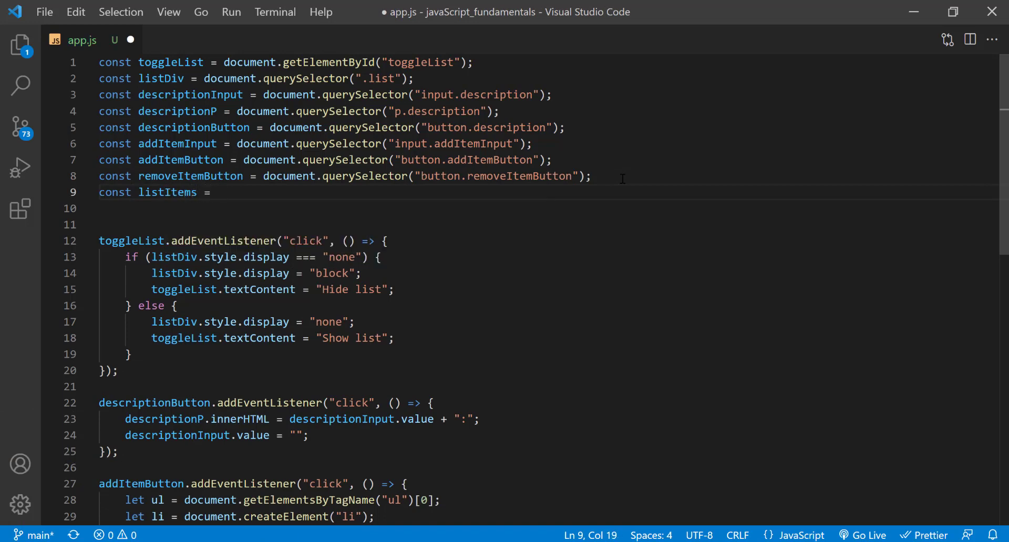
type("document.")
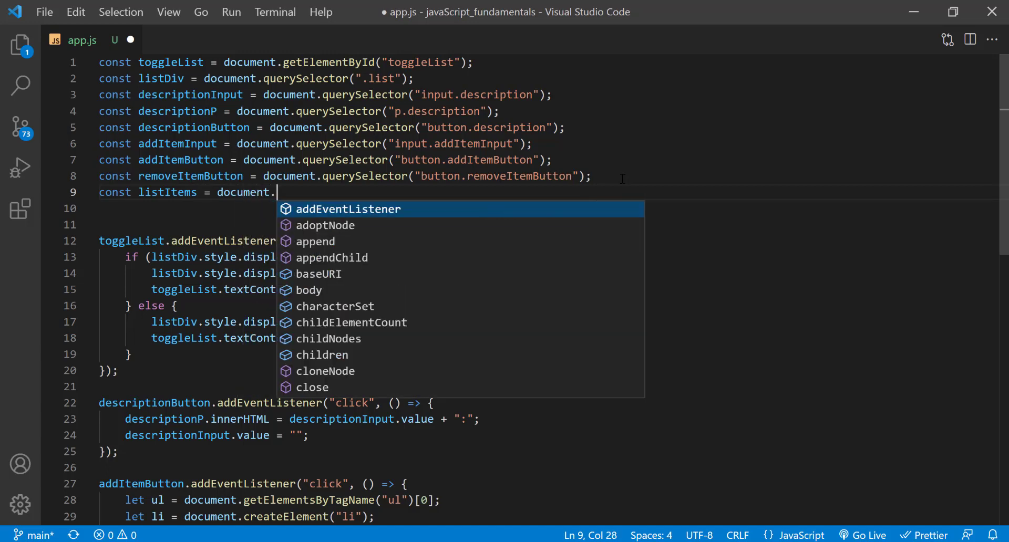
type("get")
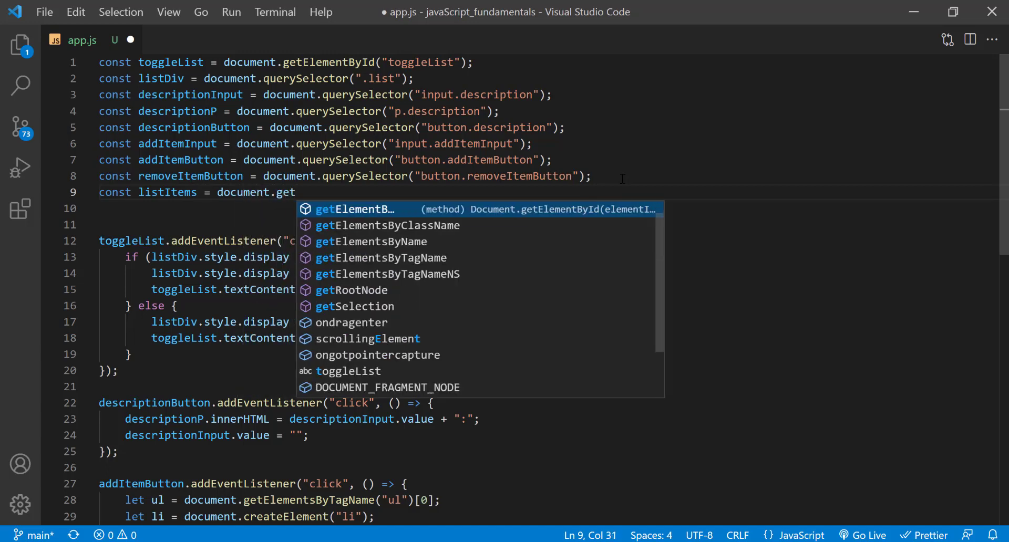
mouse_move(461, 289)
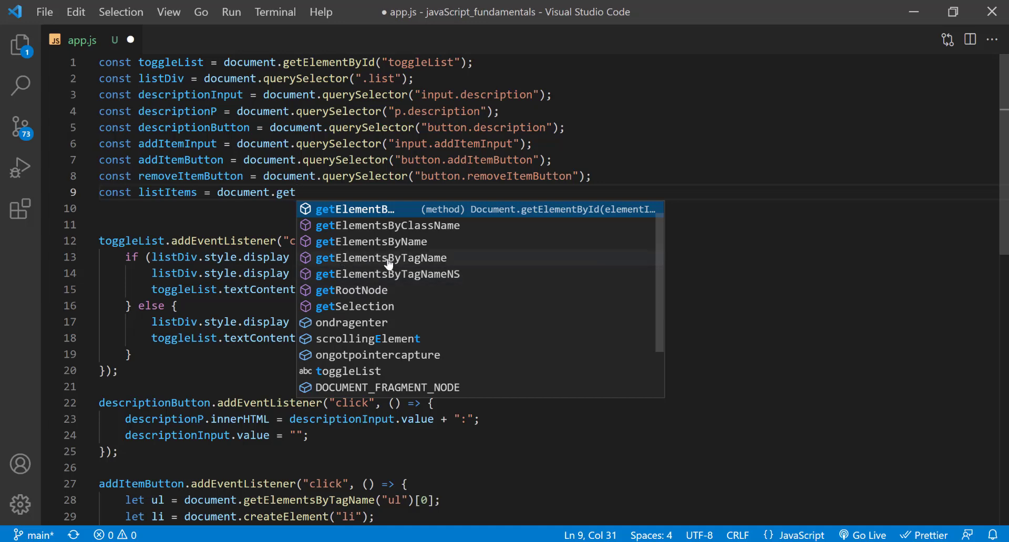
mouse_move(380, 263)
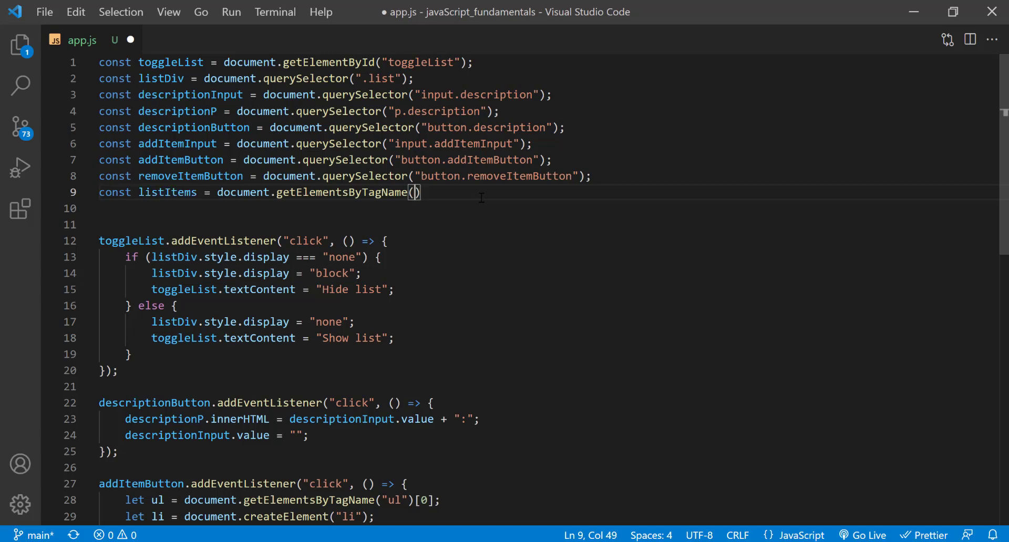
type("\"")
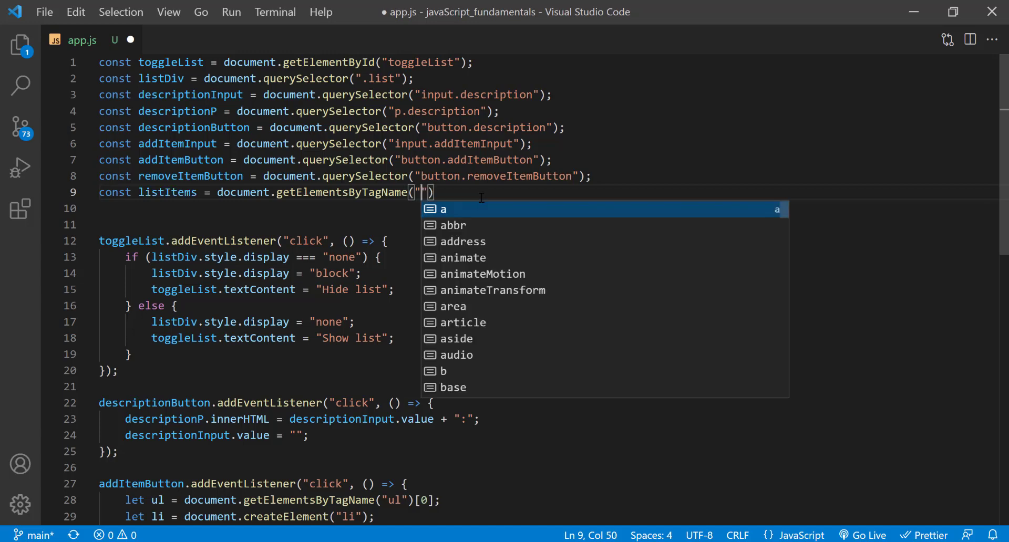
type("li")
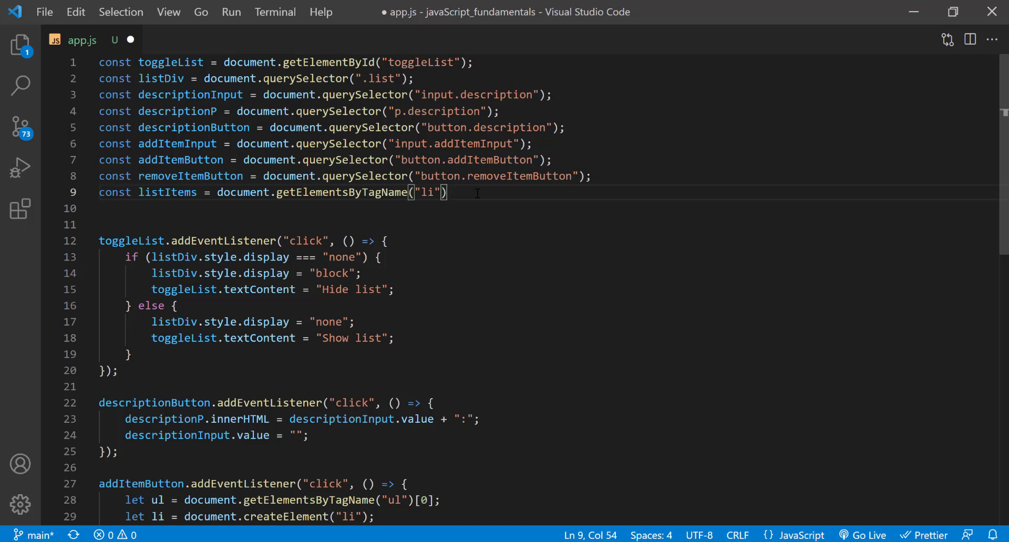
type("[]")
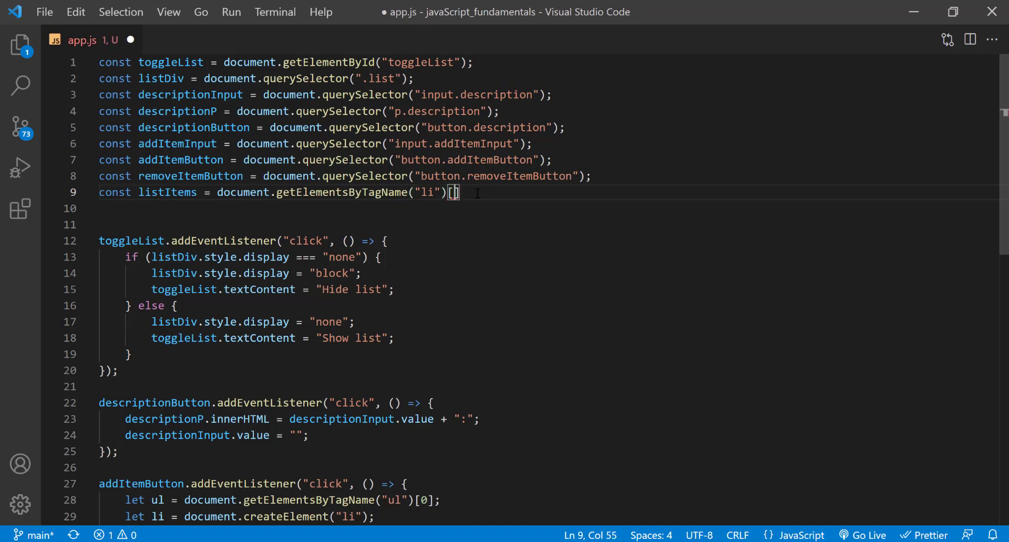
type("0")
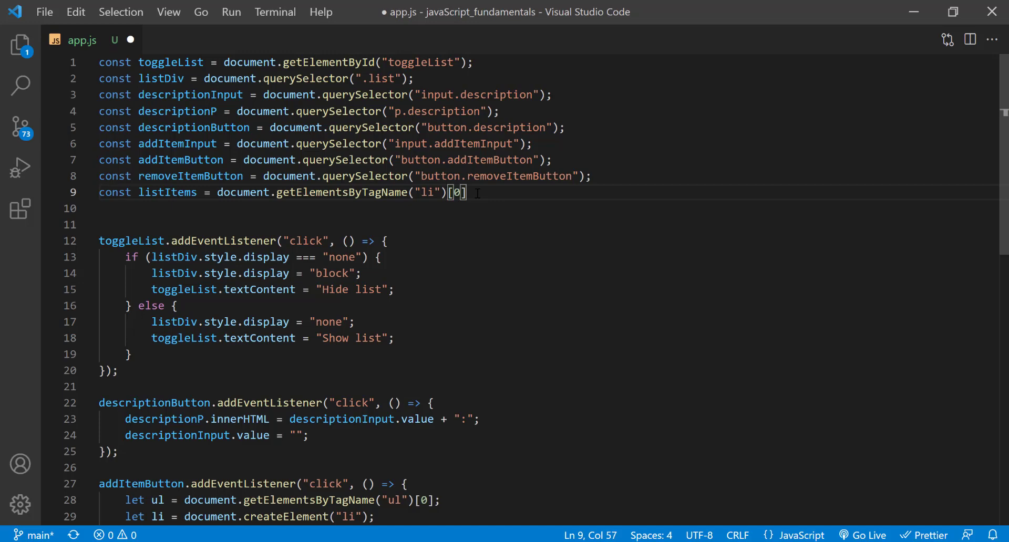
type(";")
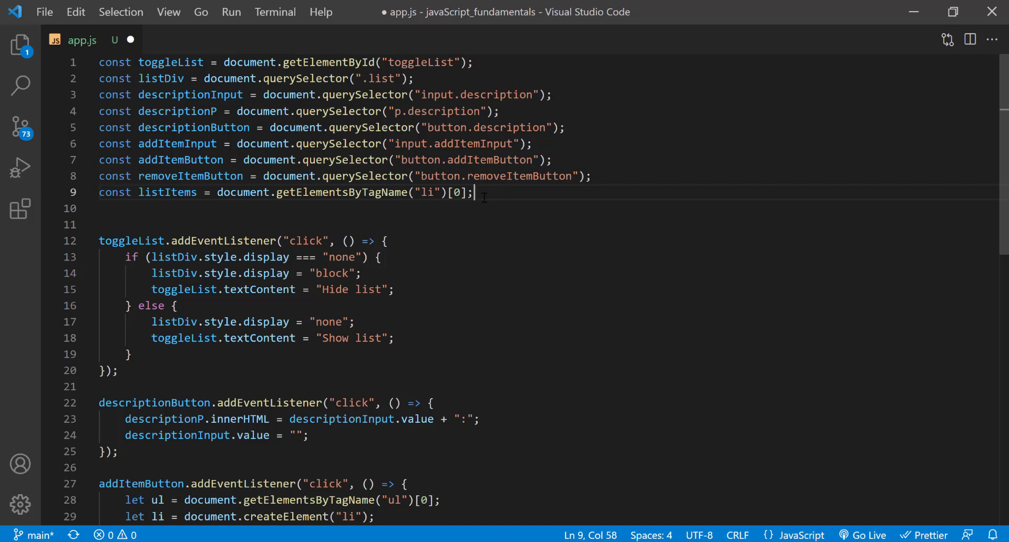
Add listItems.addEventListener("mouseover", () => ...) with an arrow-function handler
key("Enter")
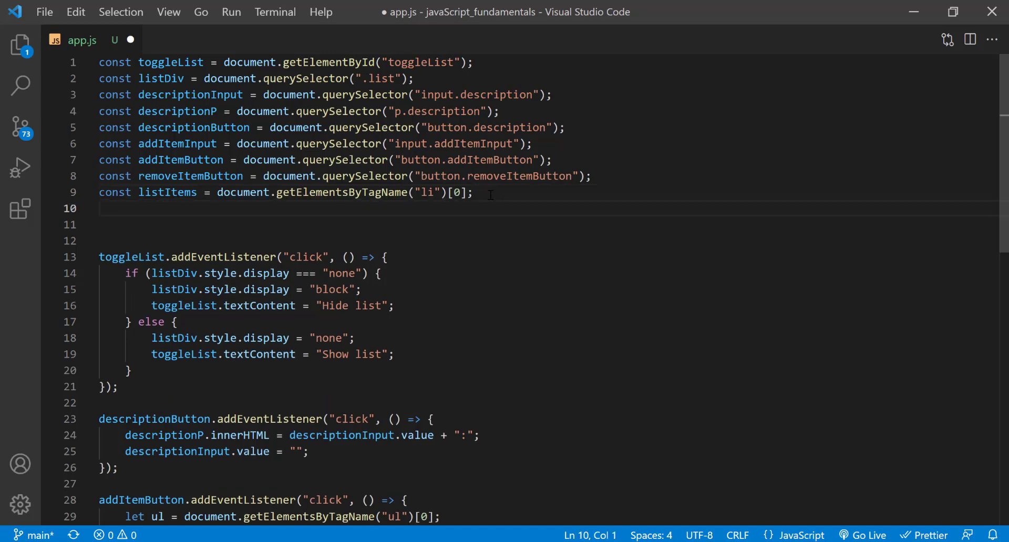
type("lis")
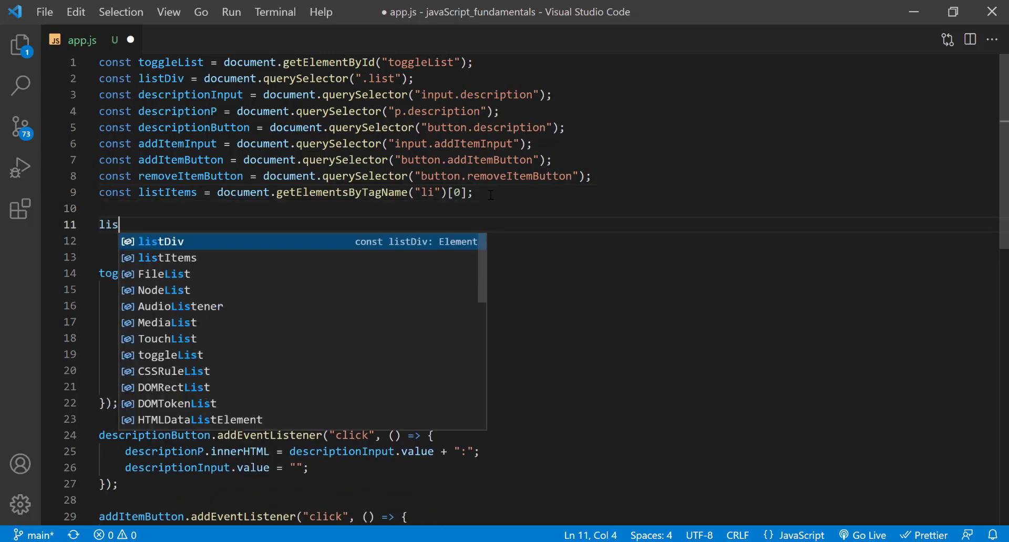
type("tItem")
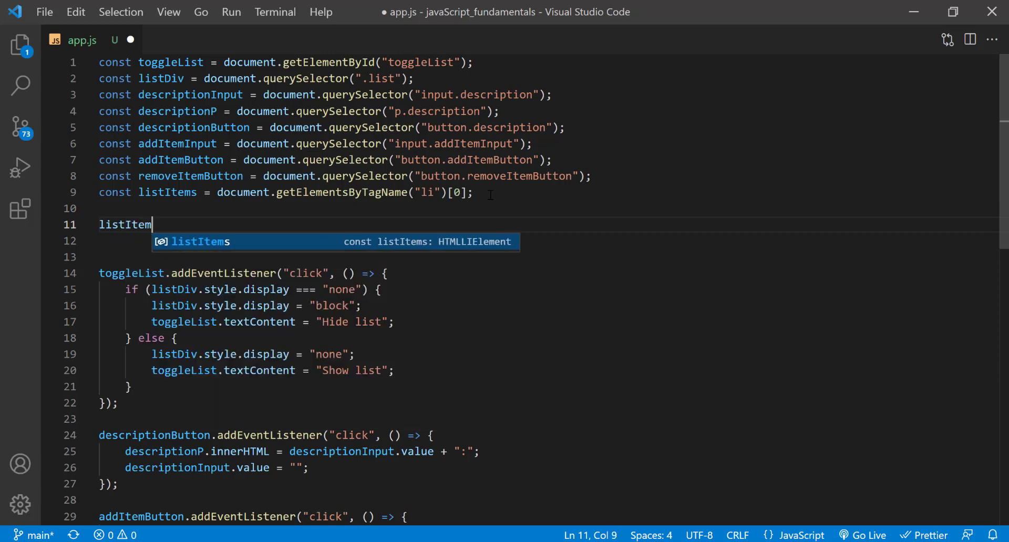
type(".")
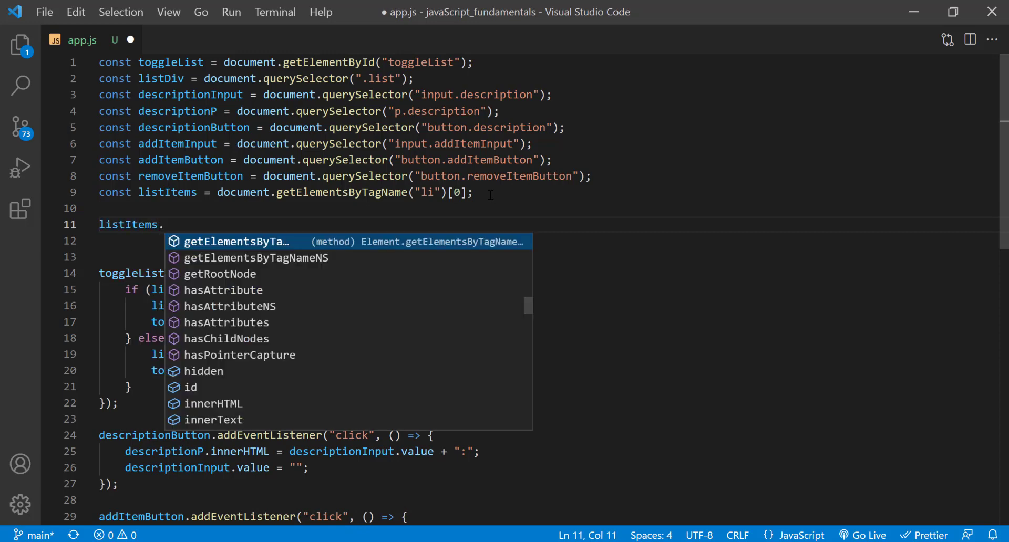
type("addEventListener")
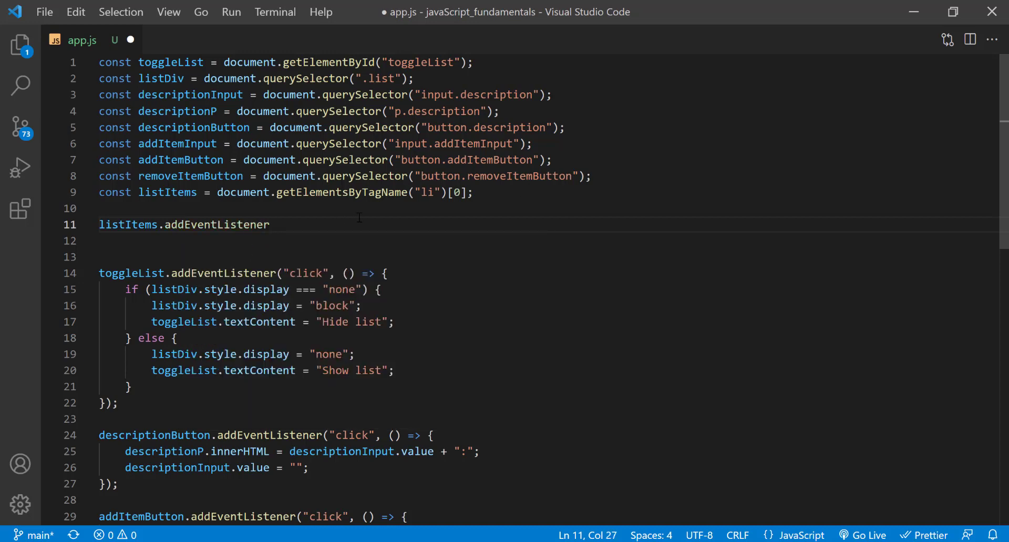
type("()")
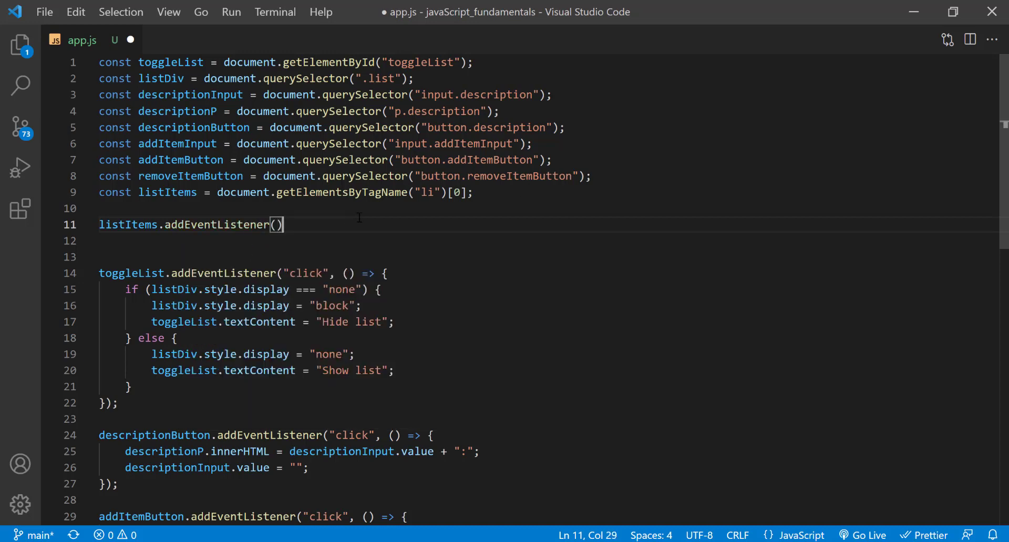
type(";")
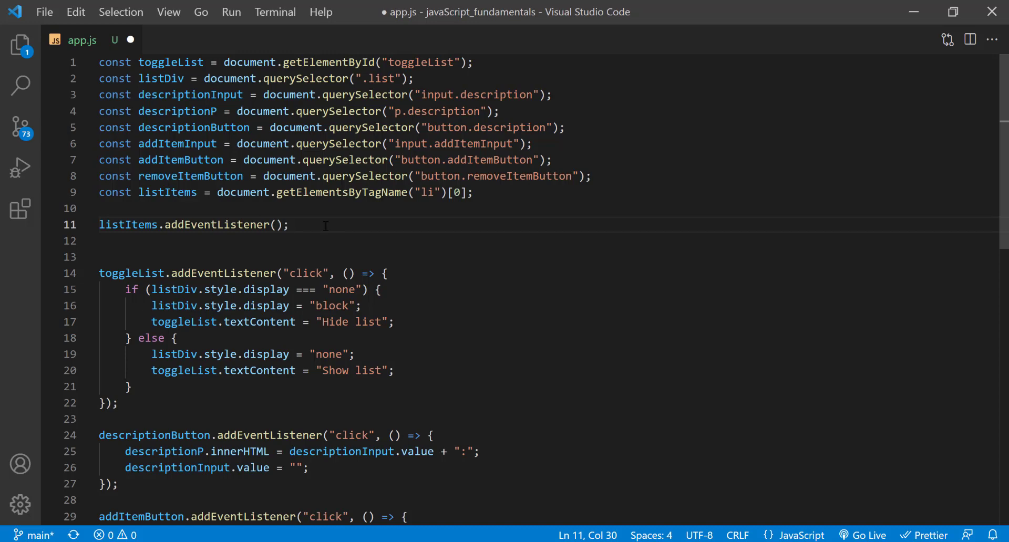
type("mouseover\",")
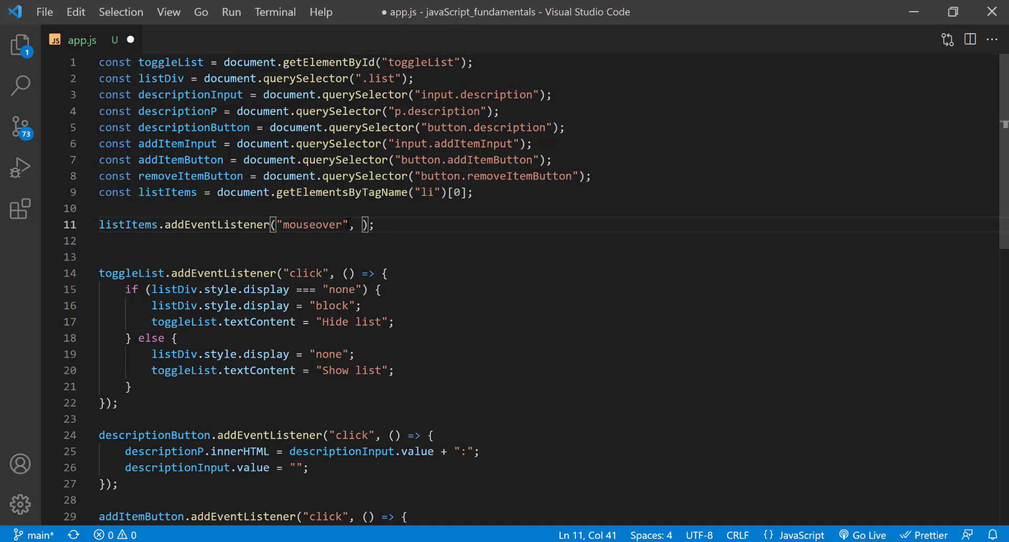
type("() => {")
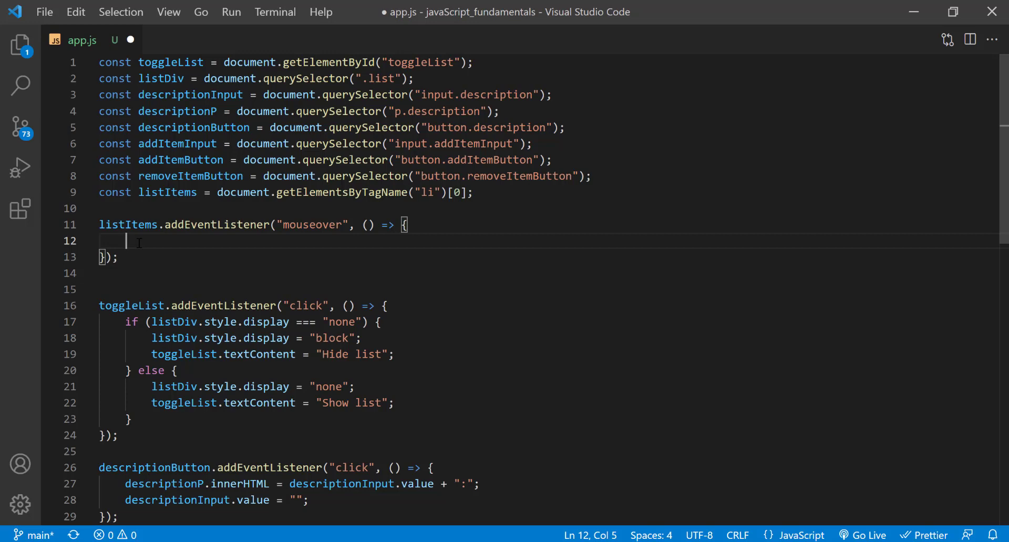
Make the handler set listItems.textContent = listItems.textContent.toUpperCase();
type("listItems")
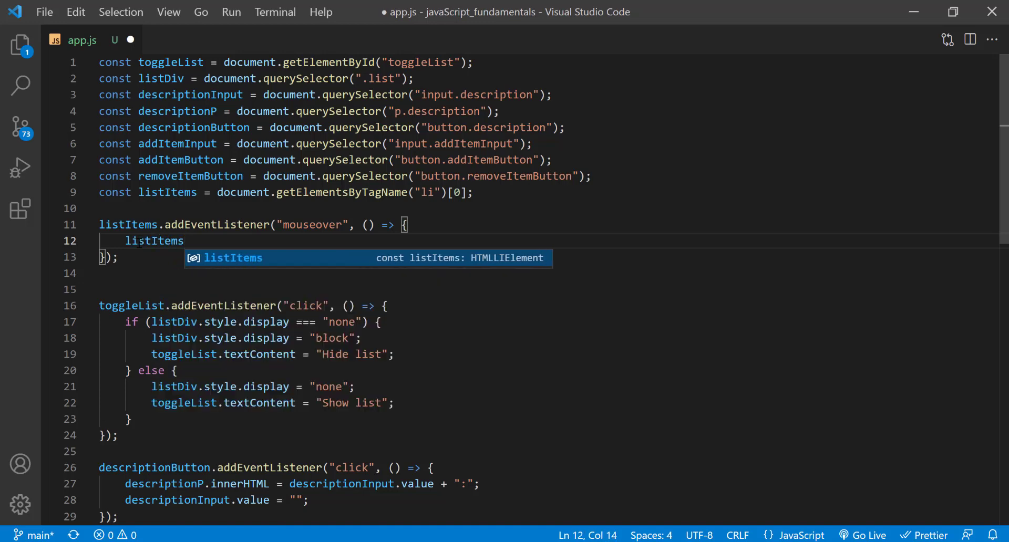
type(".")
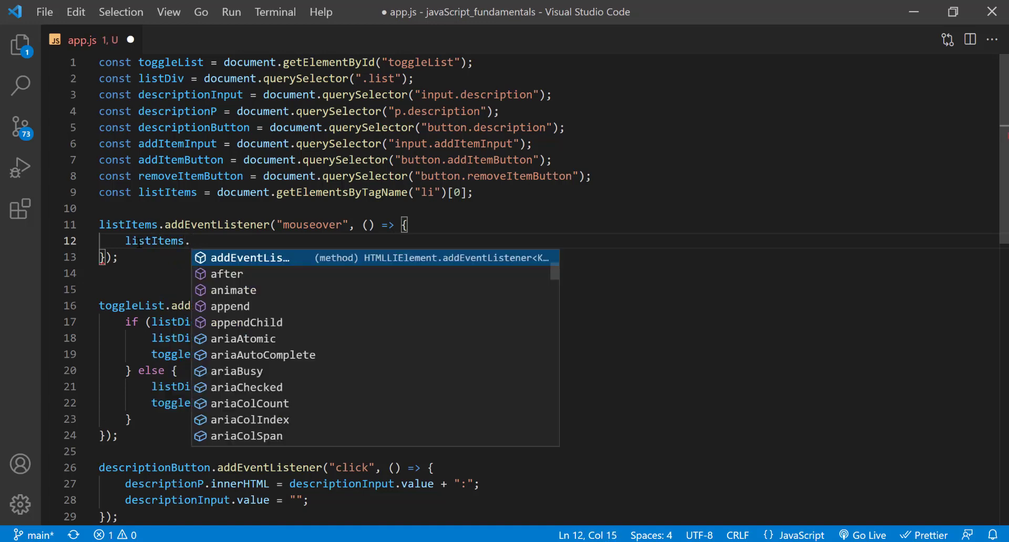
type("textContent =")
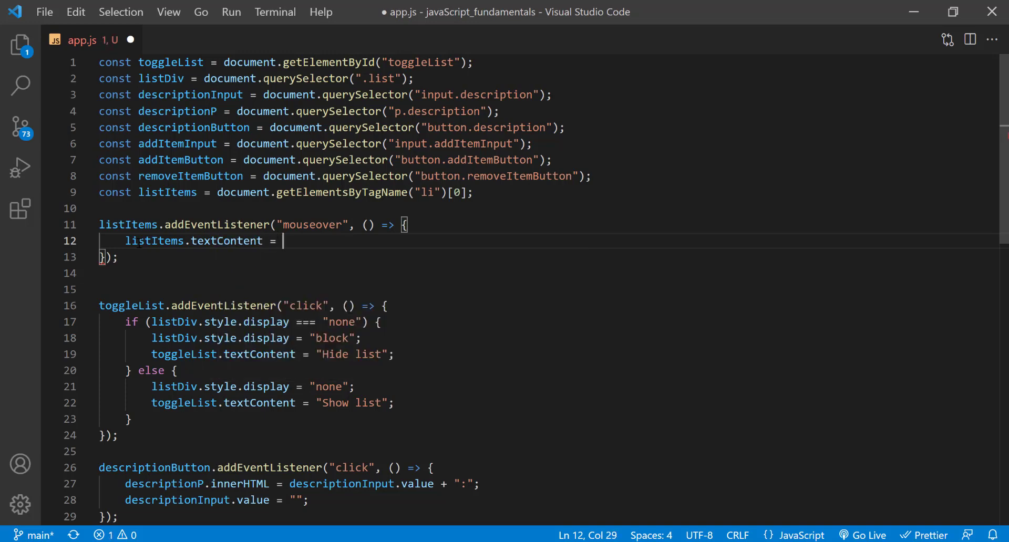
type("listItems")
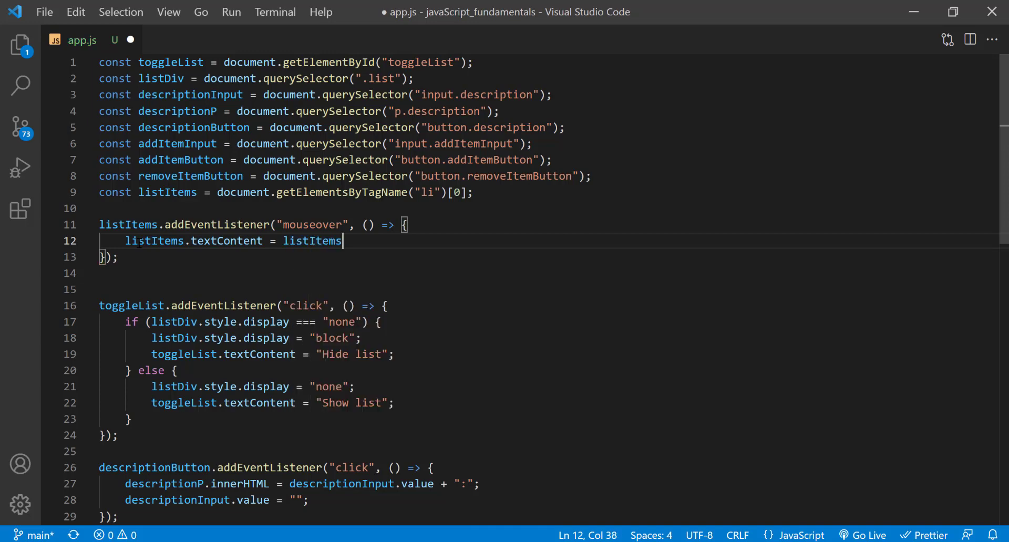
type(".textContent.")
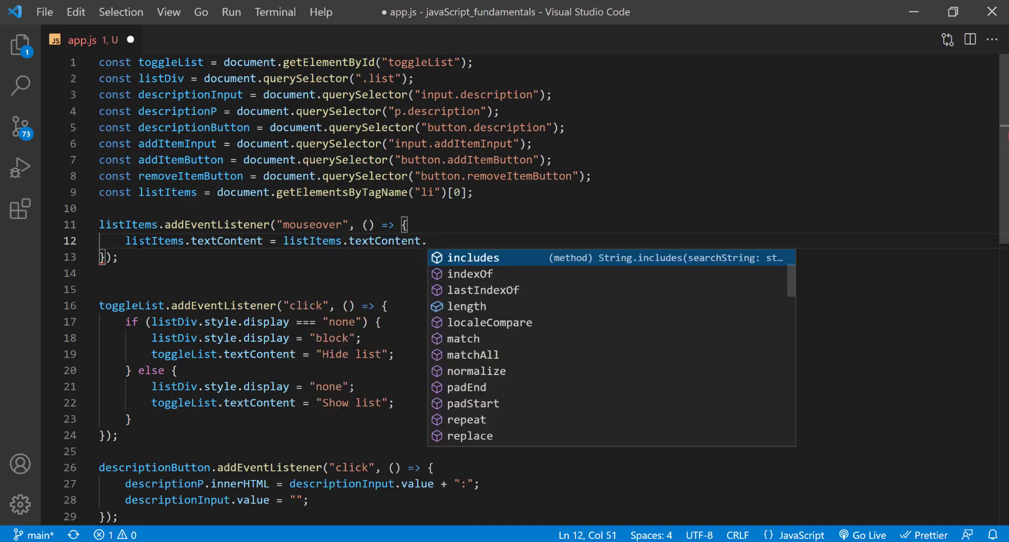
type("to")
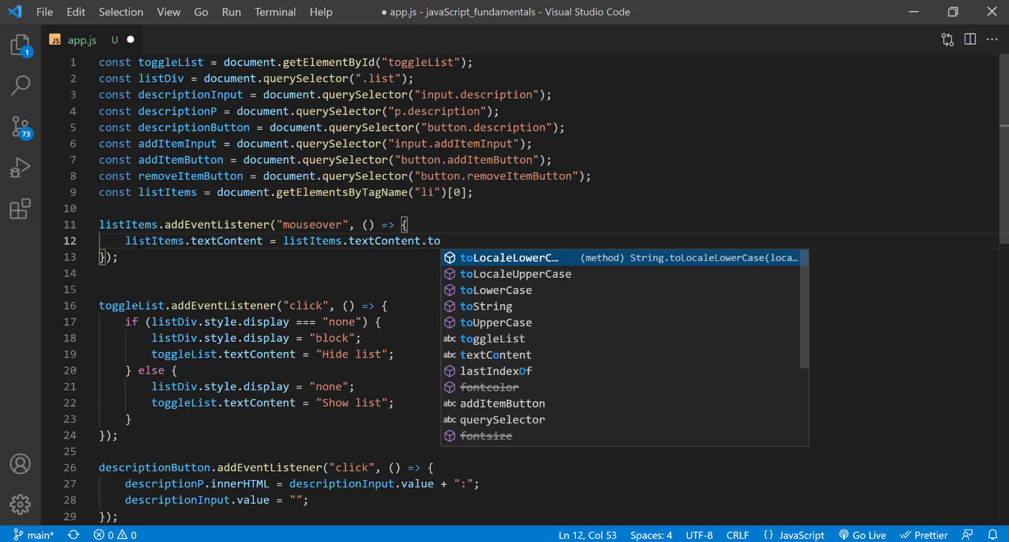
type("U")
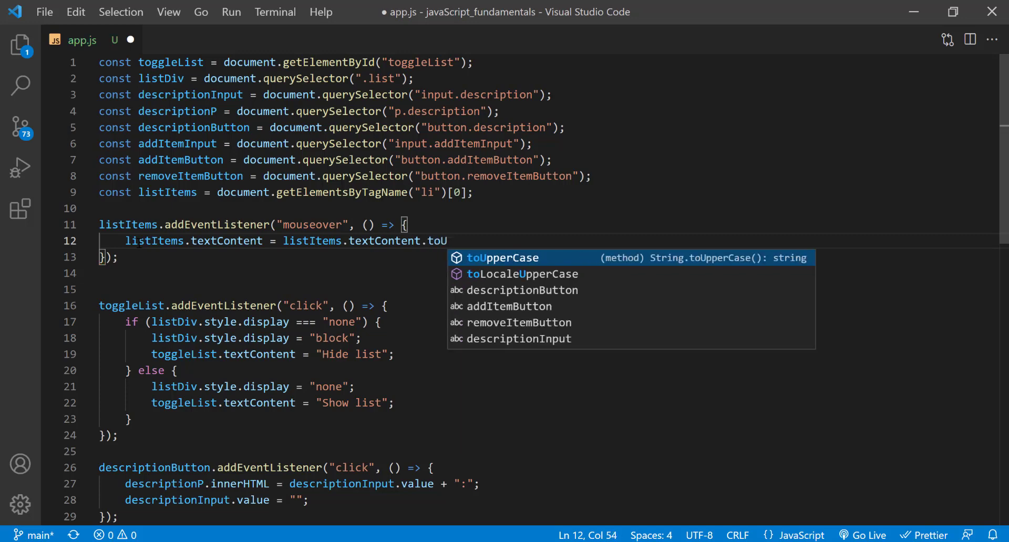
key("Tab")
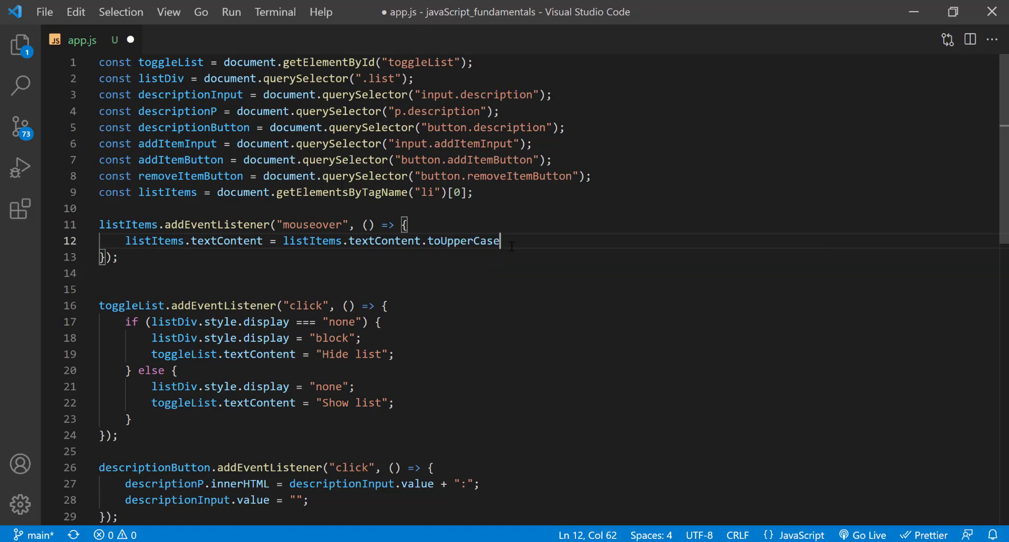
type("()")
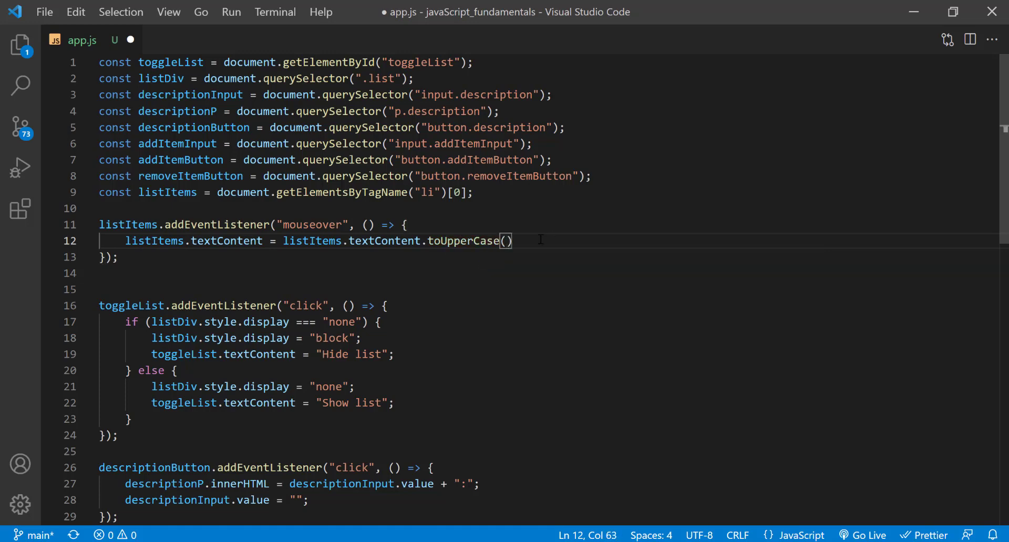
type(";")
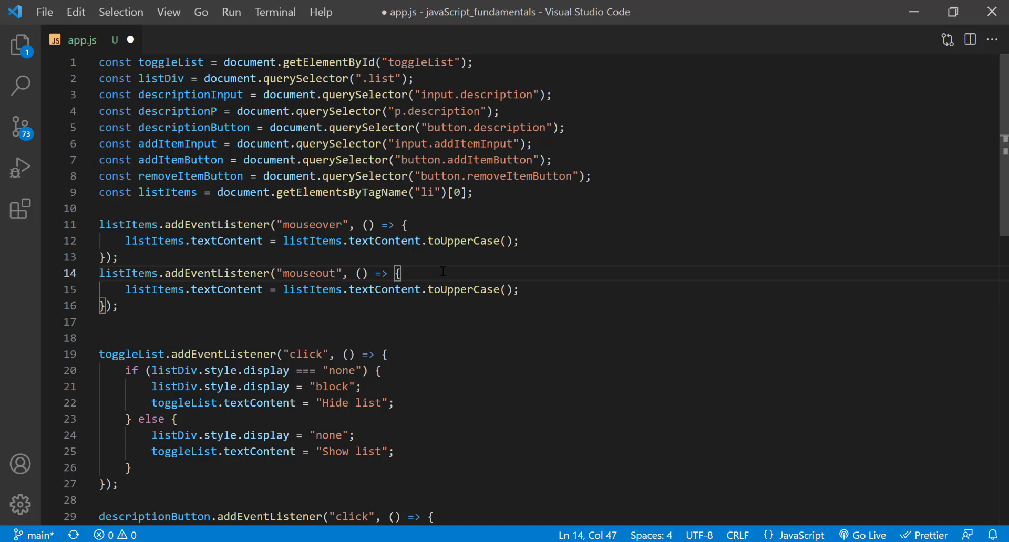
Edit the copied mouseout handler so it uses toLowerCase instead of toUpperCase
left_click(518, 290)
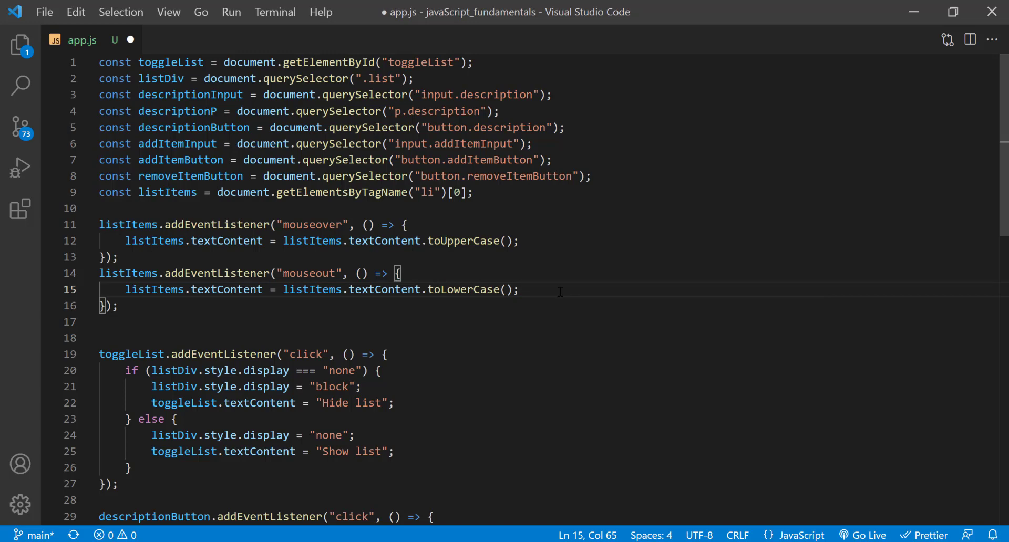
left_click(147, 306)
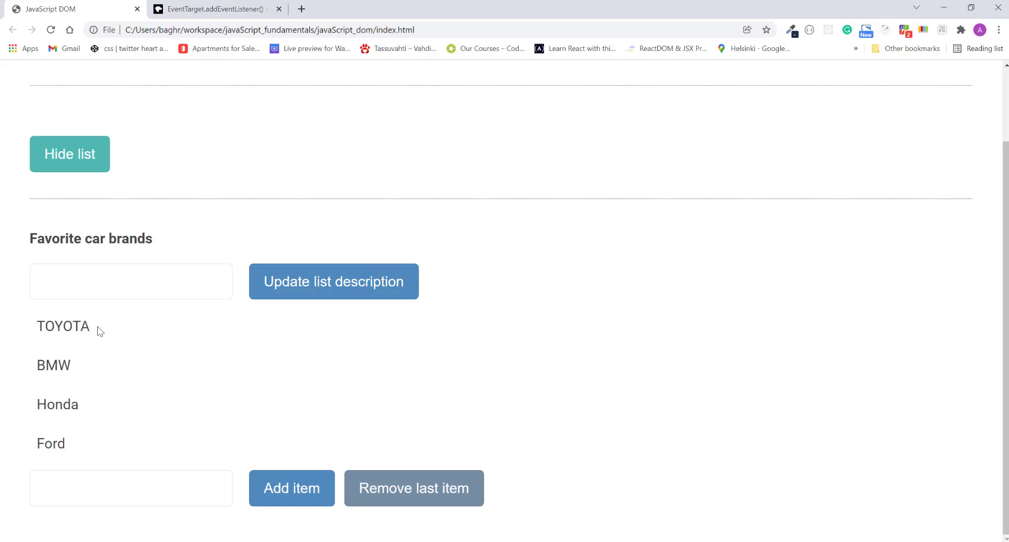
mouse_move(105, 334)
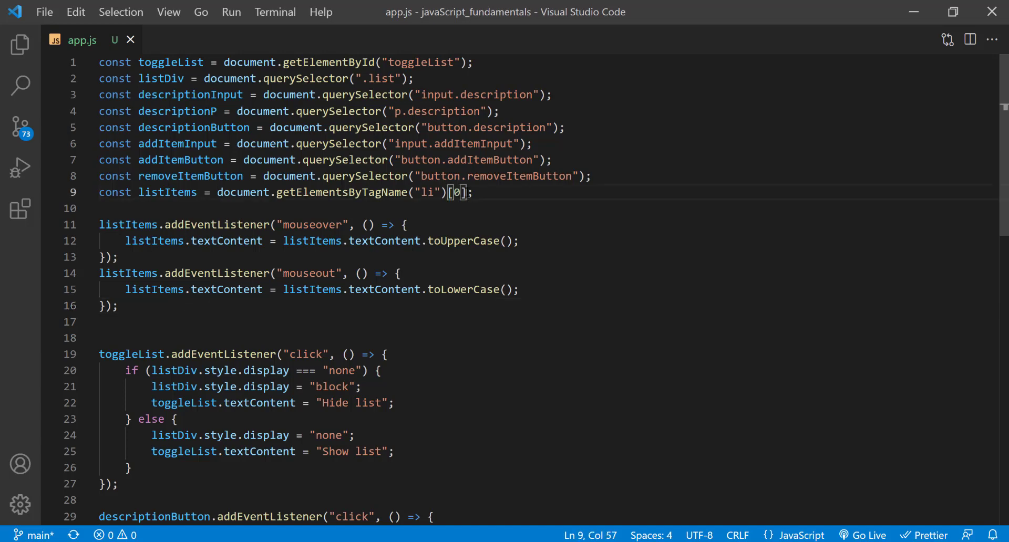
Drop the [0] index and wrap both listeners in an empty for() { } block
key("Backspace")
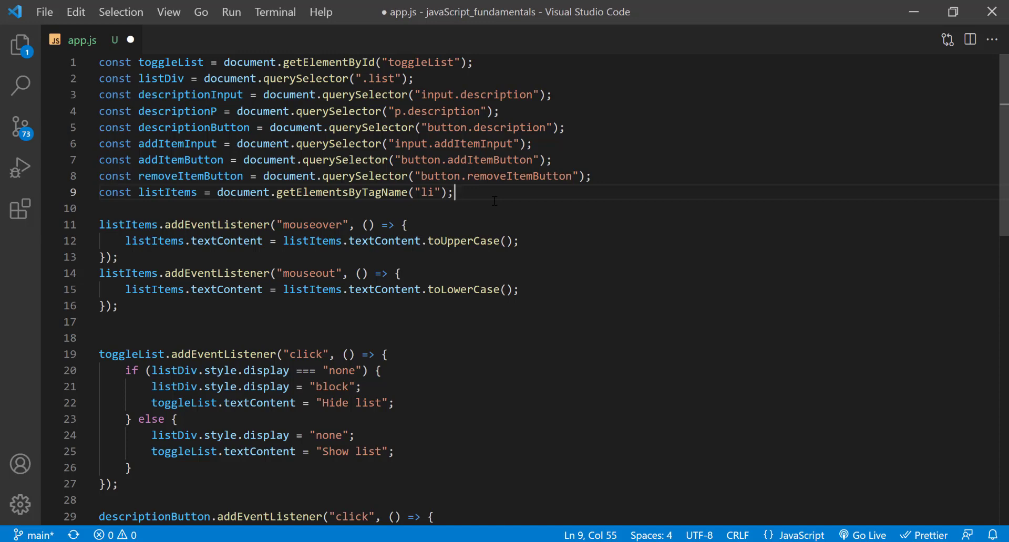
type("for()")
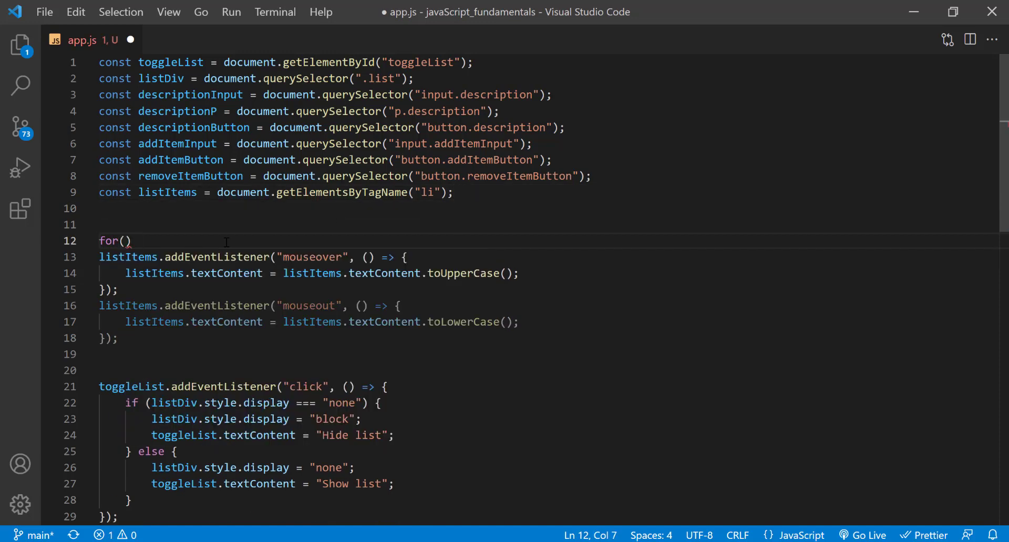
type("{")
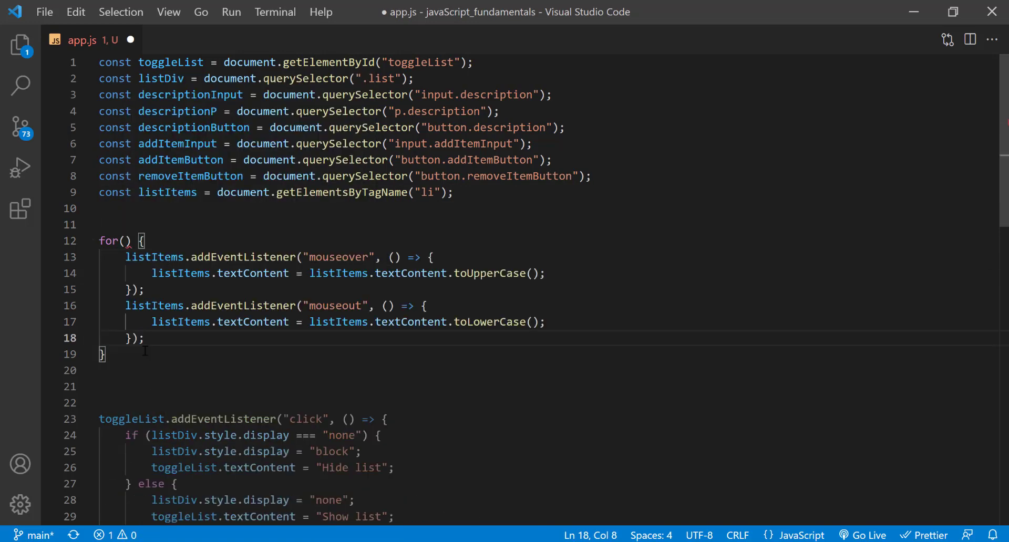
left_click(174, 354)
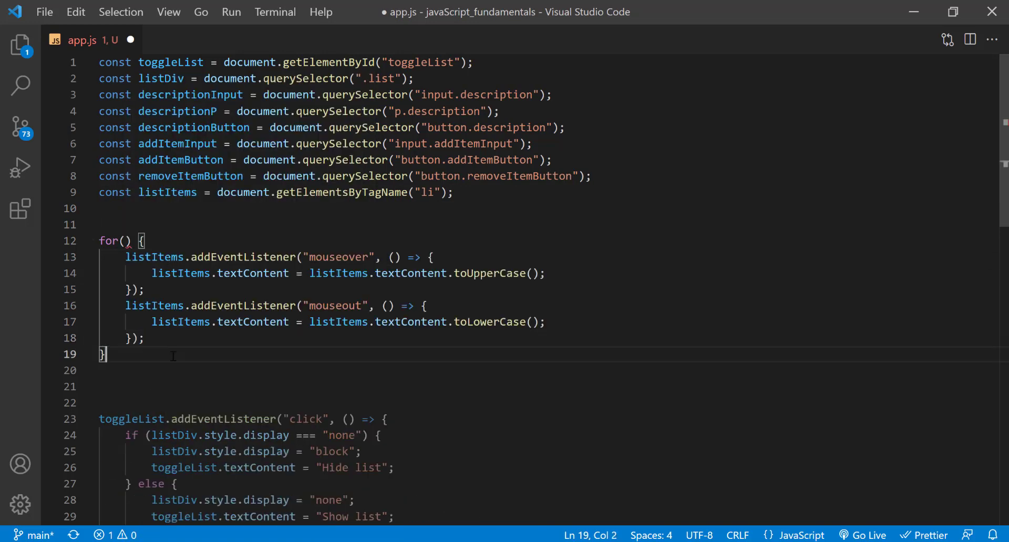
left_click(128, 241)
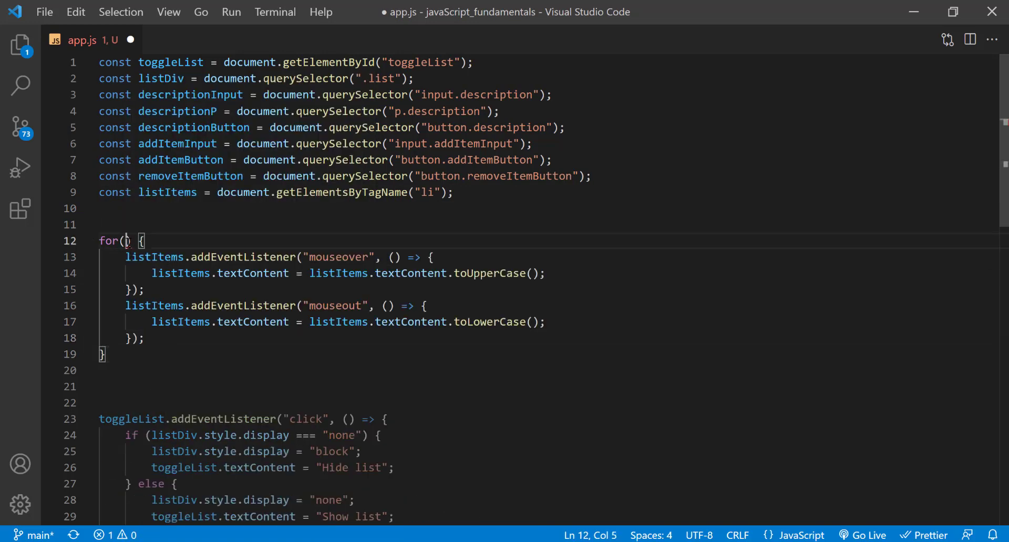
Write the loop header let i = 0; i < listItems.length; i++ and index with listItems[i]
type("let")
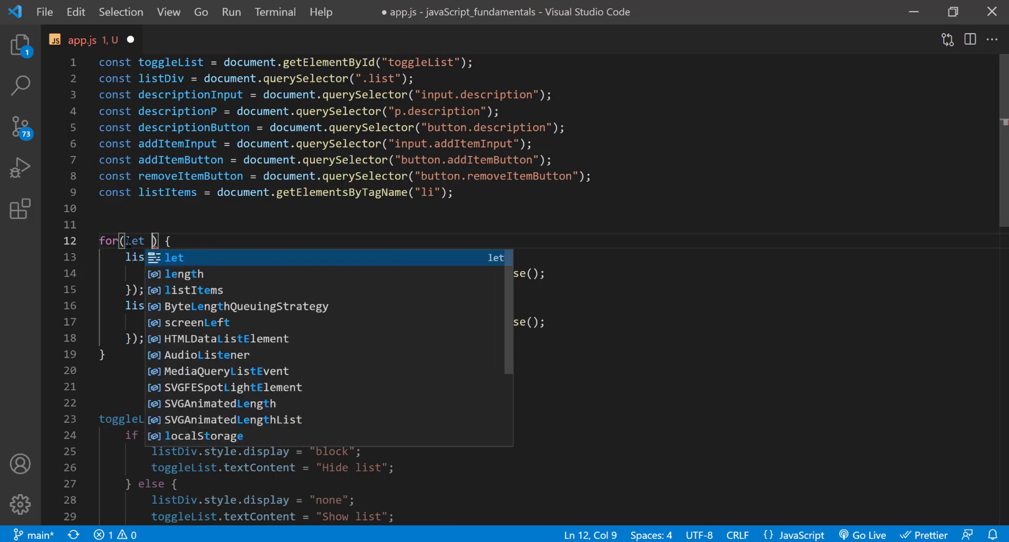
type("i =")
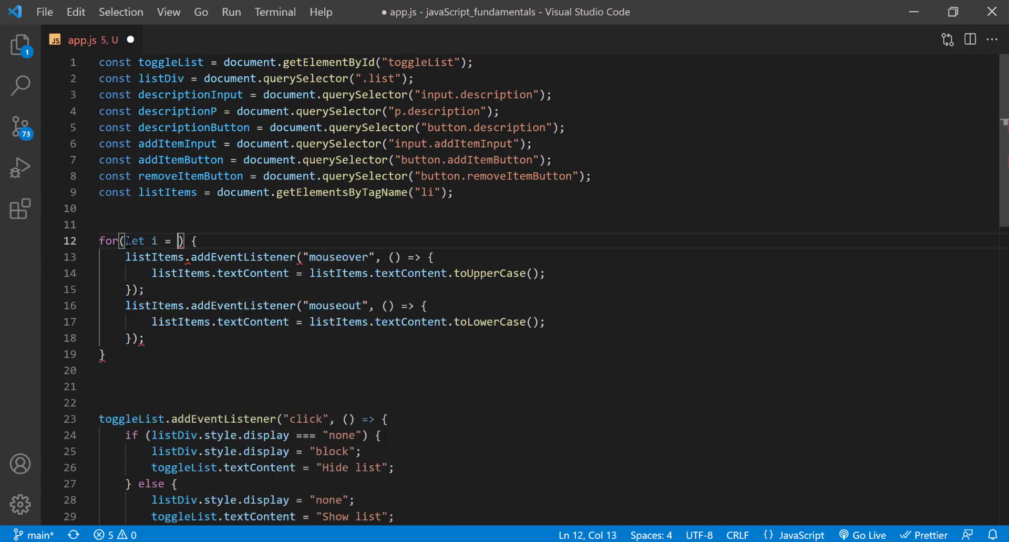
type("0;")
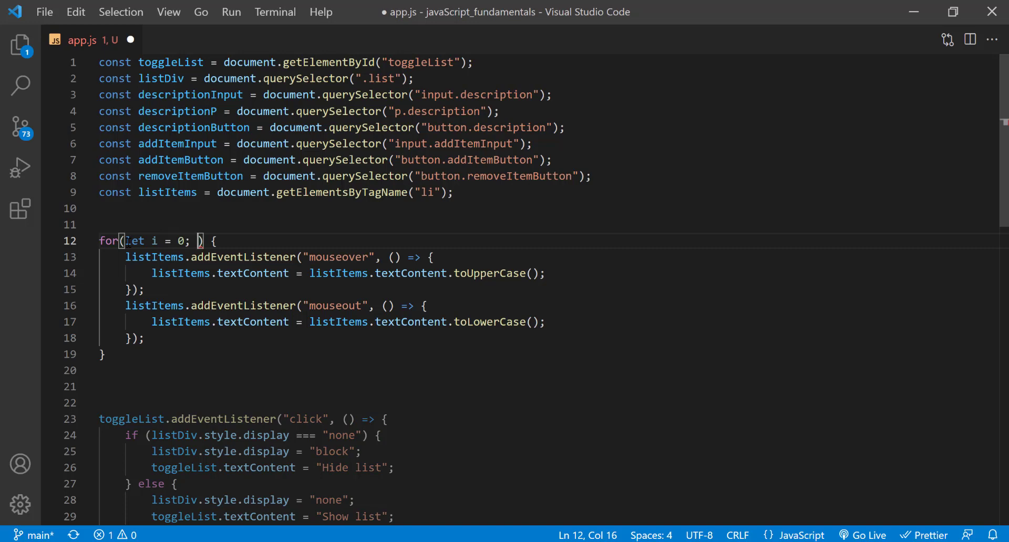
type("i < listItems.length;")
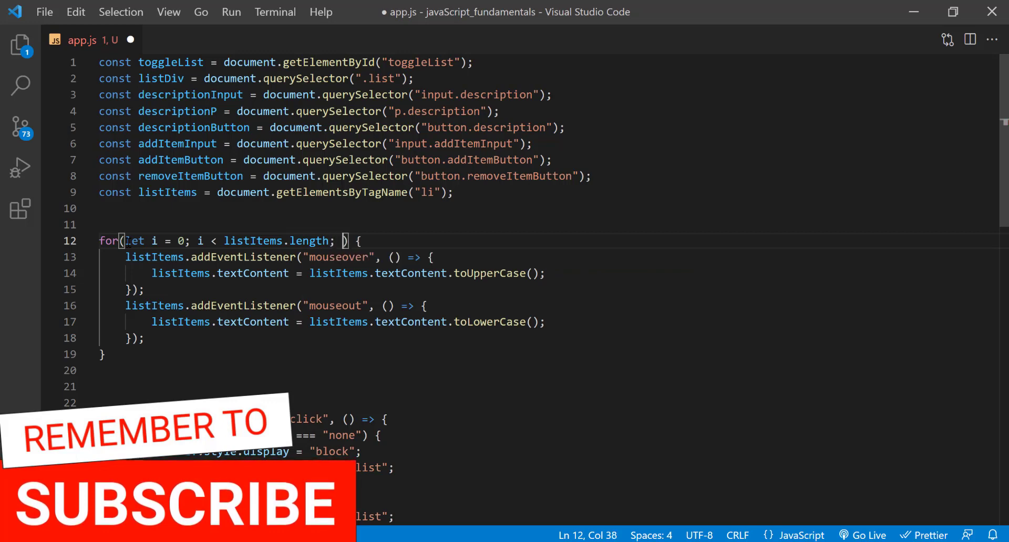
type("i++")
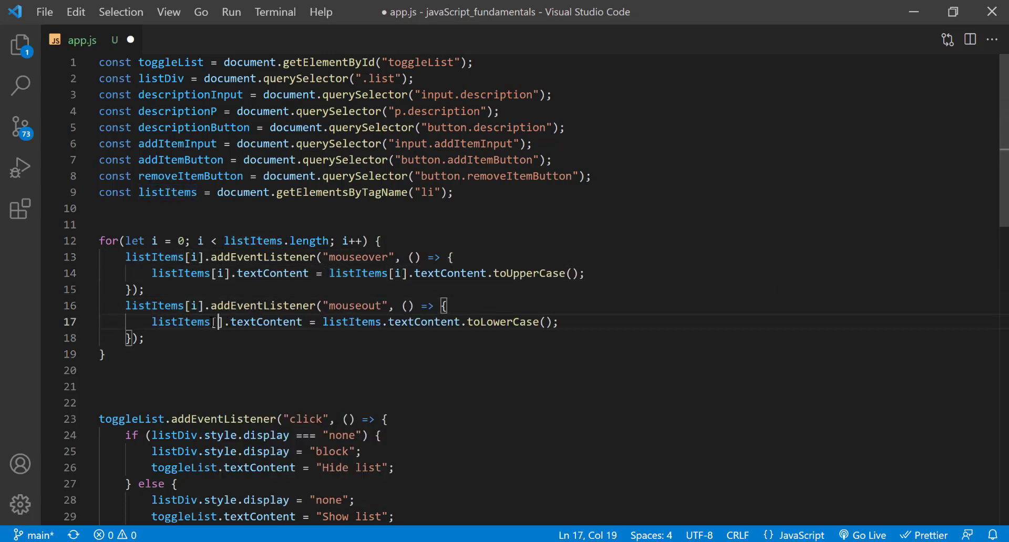
type("[i]")
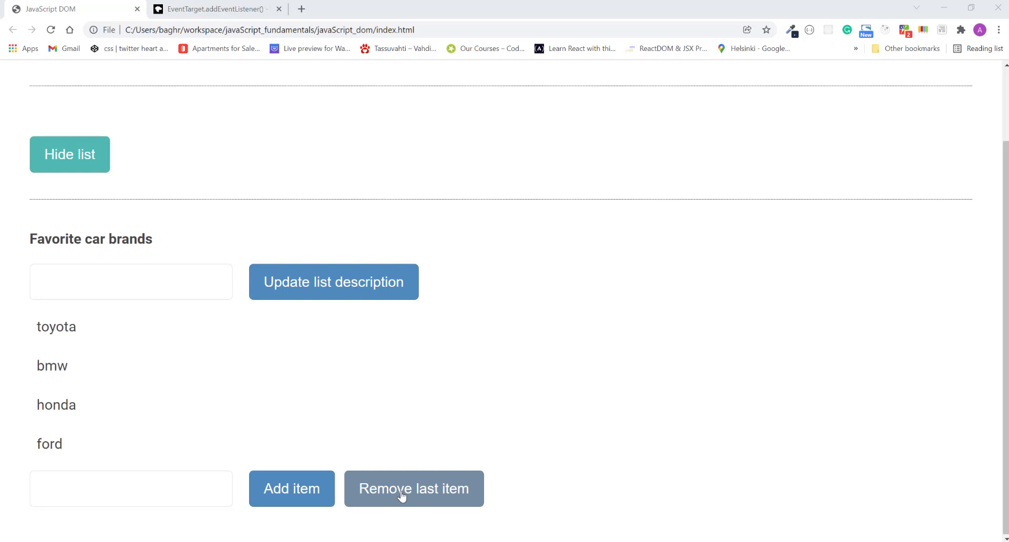
Remove the last brand, then add ford back as a new list item
left_click(414, 489)
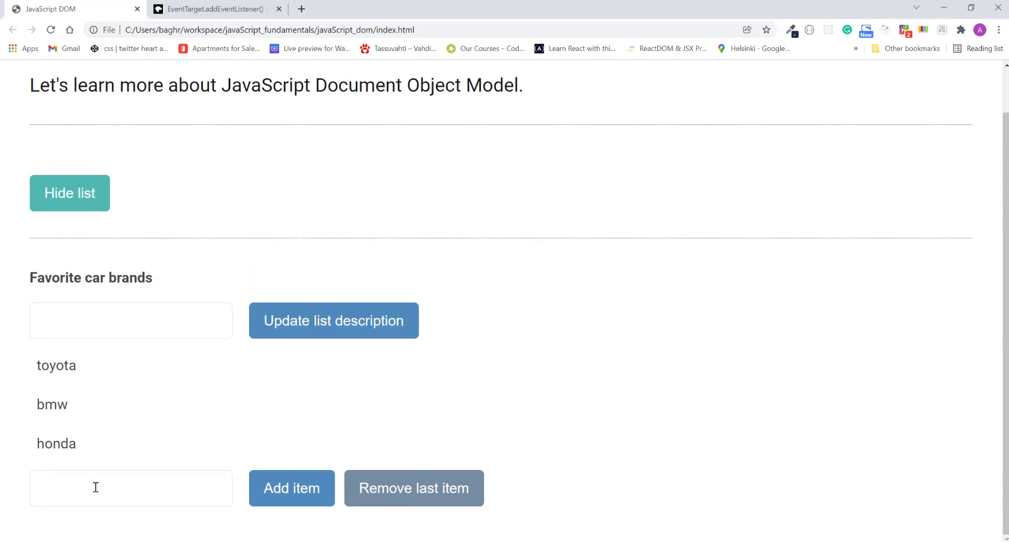
type("for")
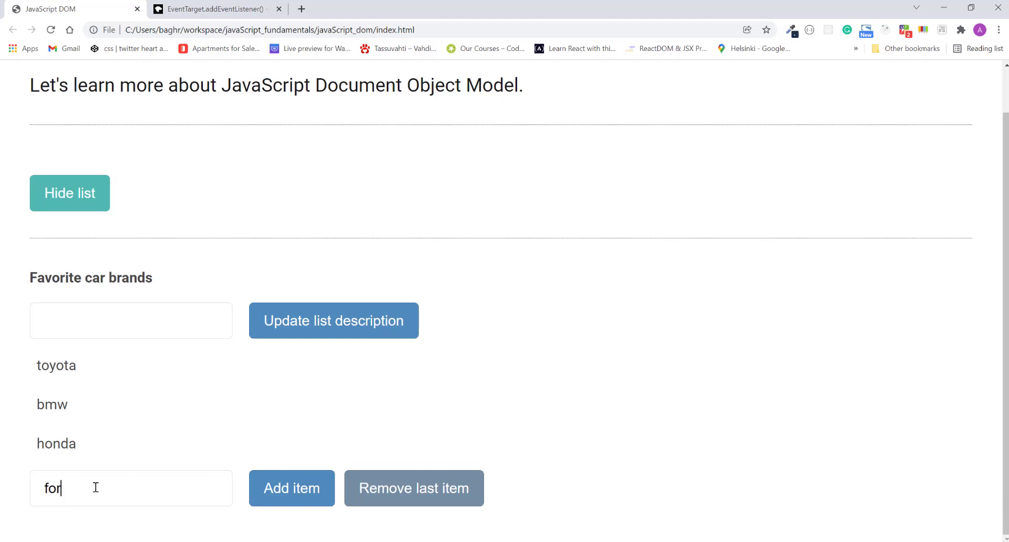
type("d")
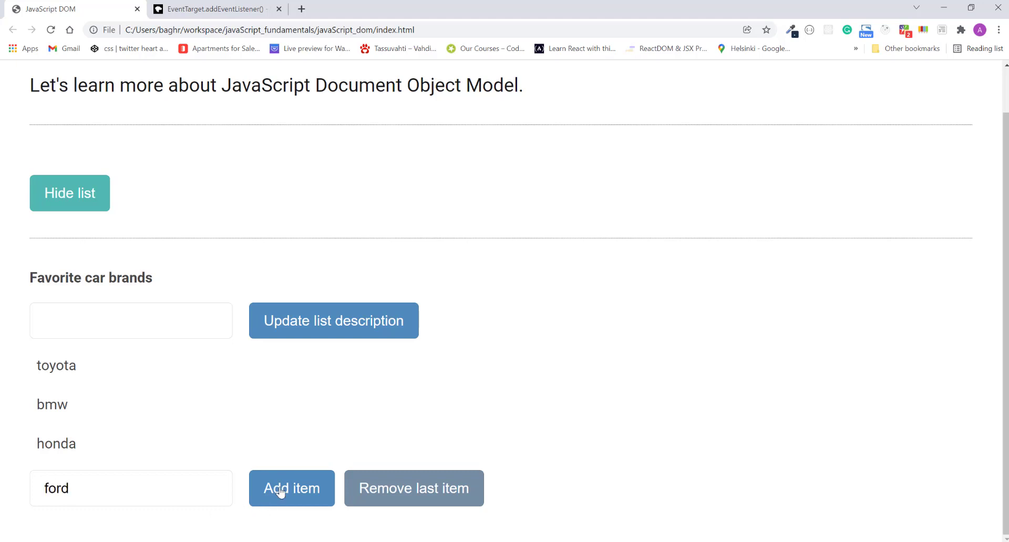
left_click(291, 488)
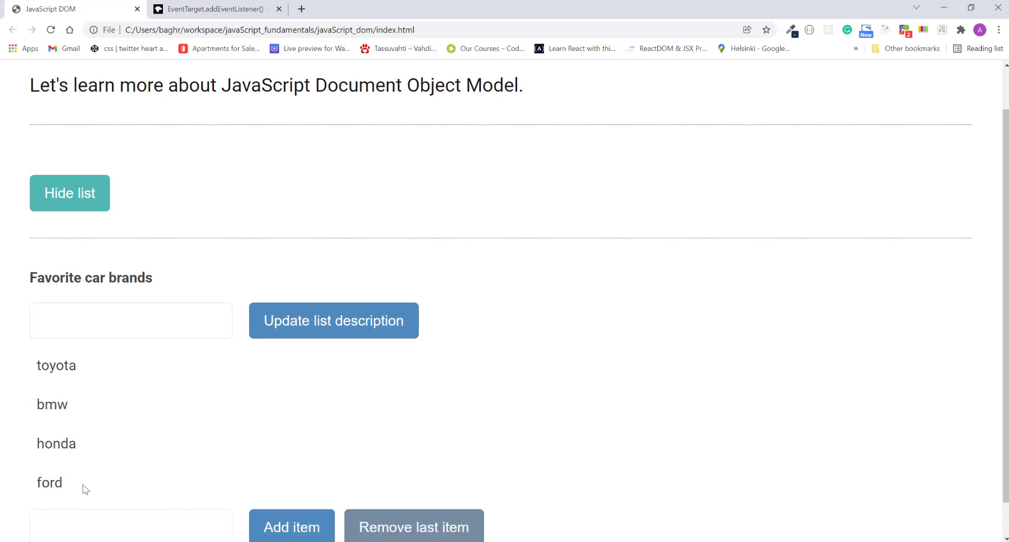